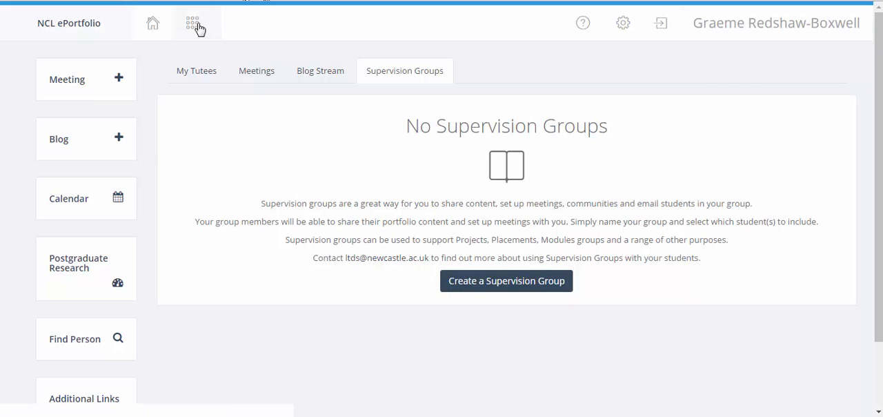
Step: Go to the Sharing area from the apps grid menu
left_click(193, 23)
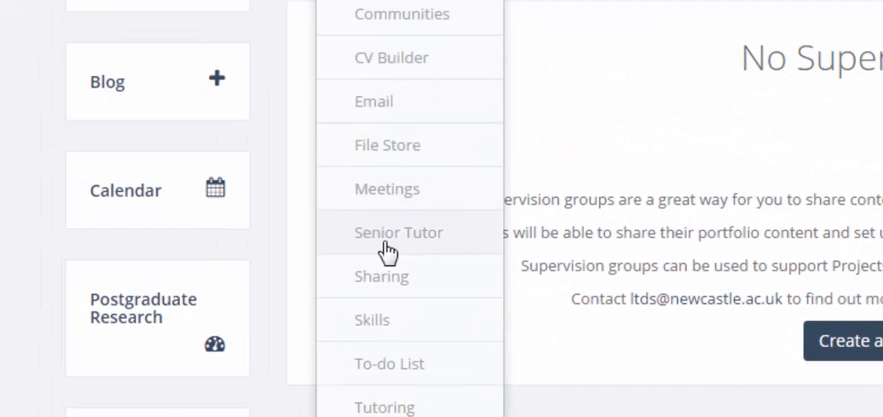
mouse_move(392, 279)
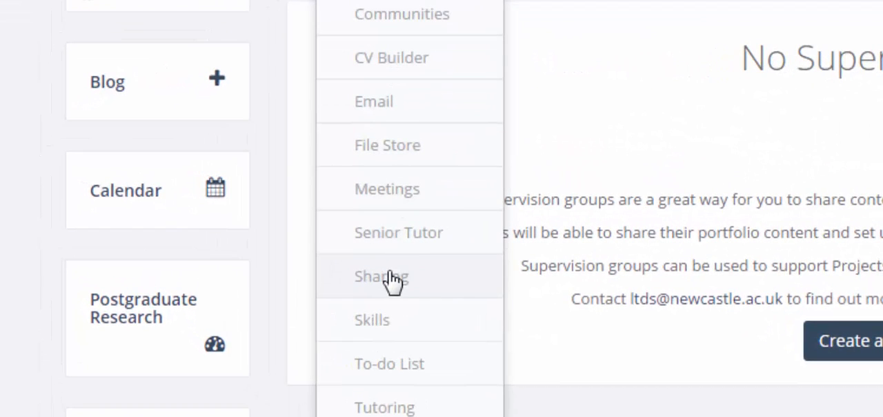
left_click(381, 276)
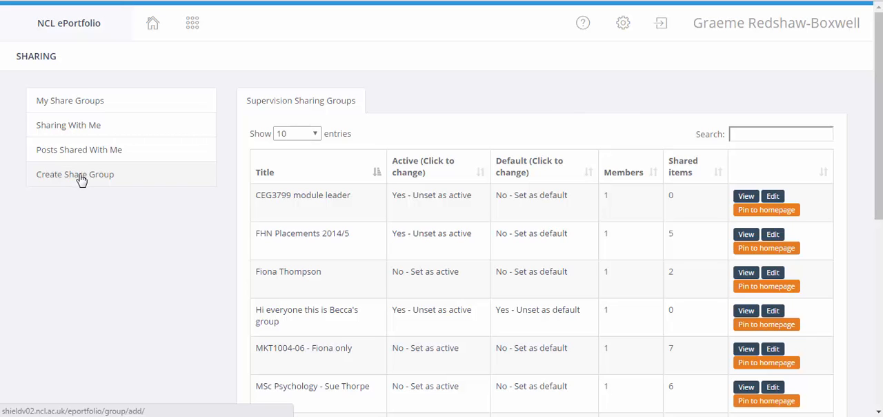
Step: Open Create Share Group from the left sidebar
left_click(75, 174)
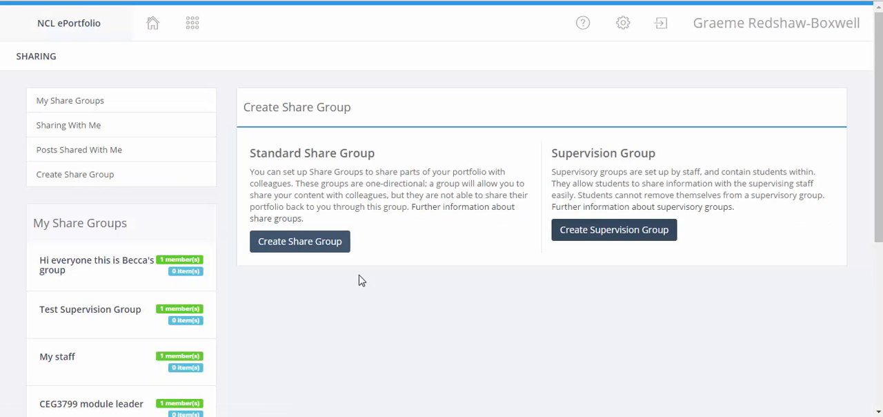
mouse_move(603, 344)
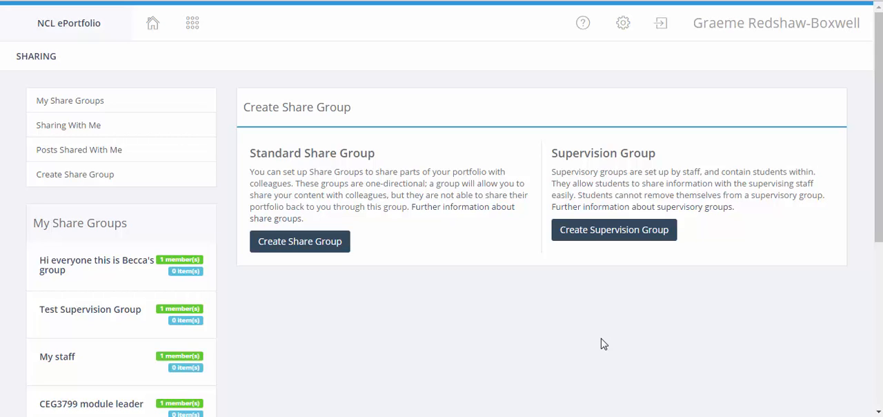
mouse_move(634, 277)
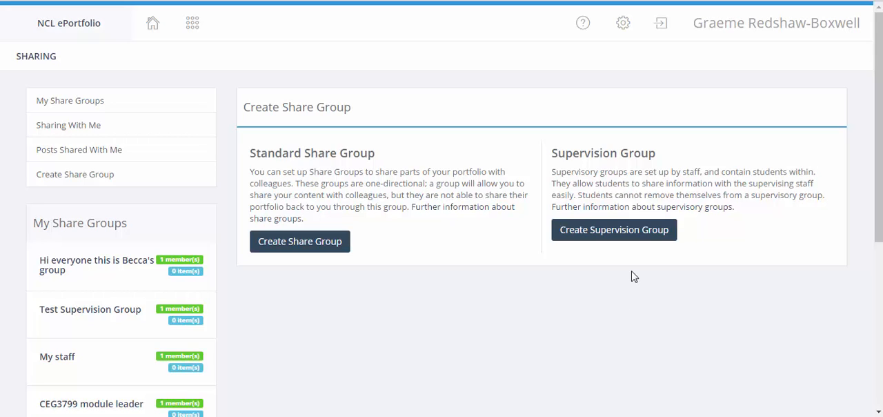
mouse_move(614, 229)
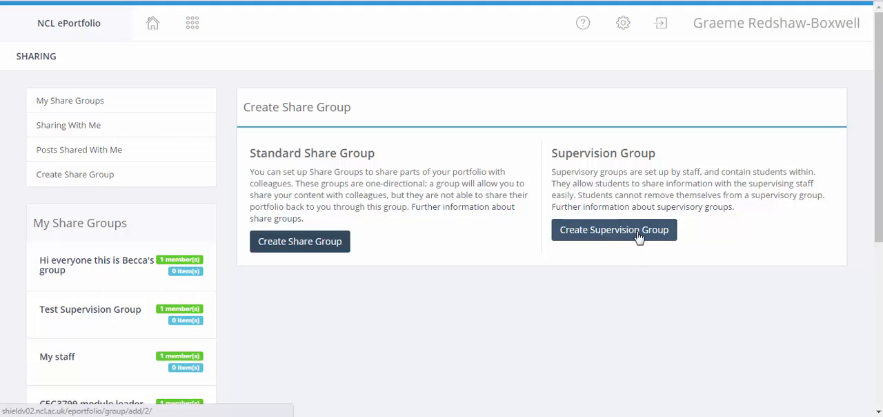
mouse_move(619, 233)
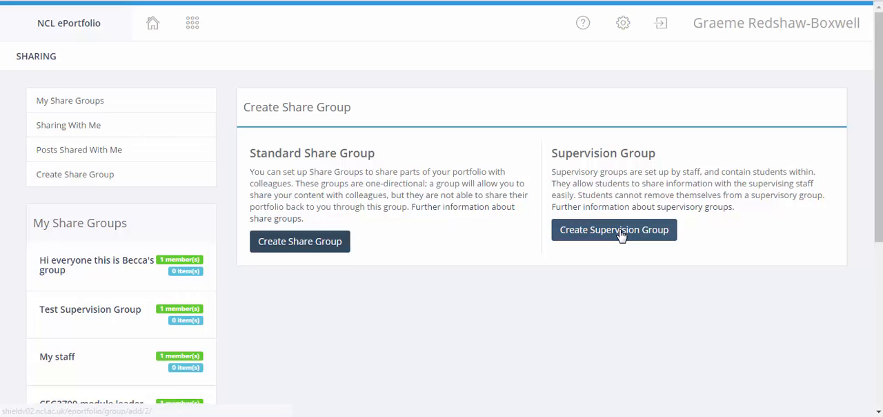
Step: Add a supervision group titled 'My project students' with alt title 'My supervisor'
left_click(614, 229)
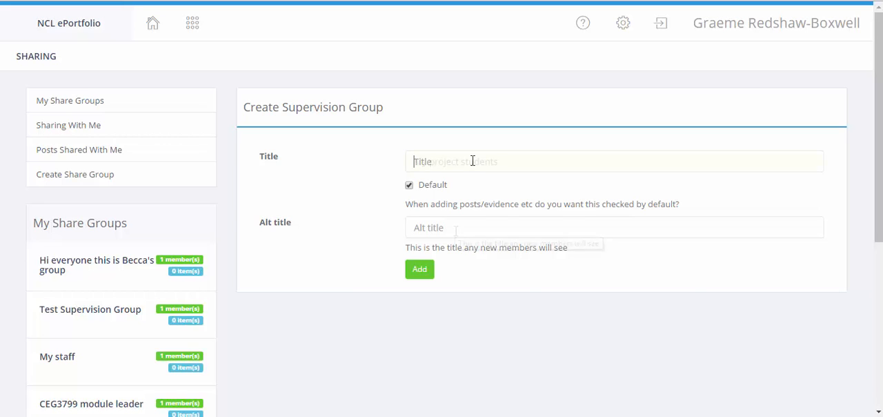
type("My project students")
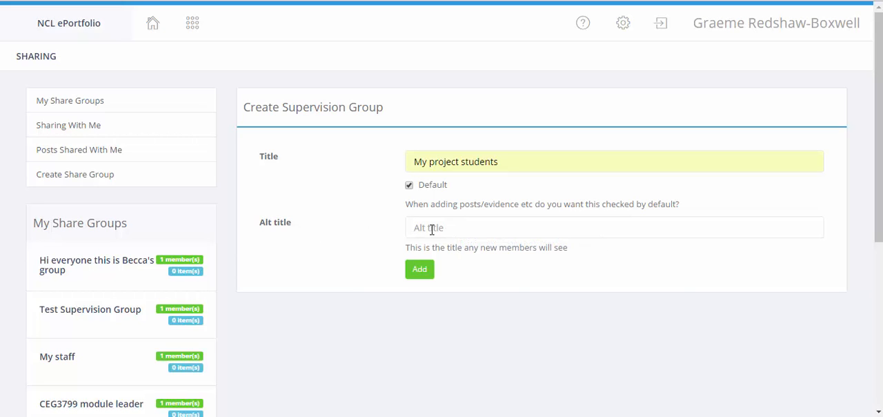
left_click(614, 227)
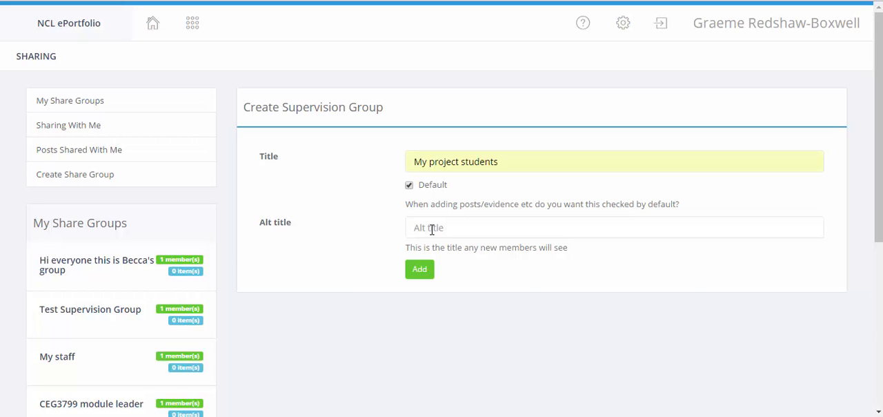
type("My supervisor")
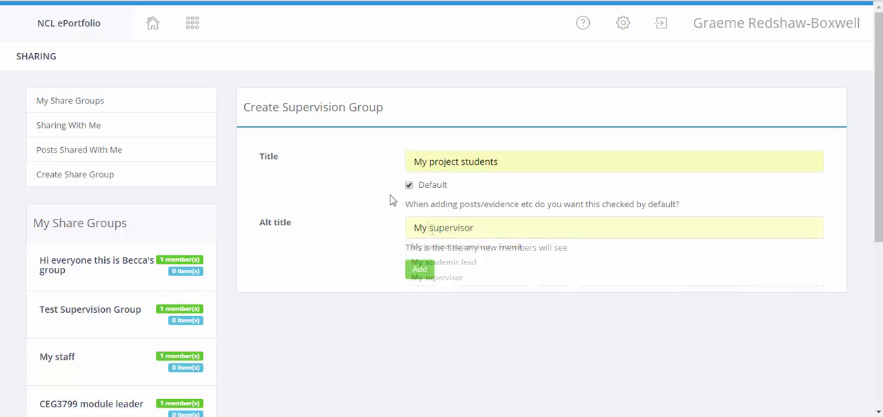
left_click(437, 278)
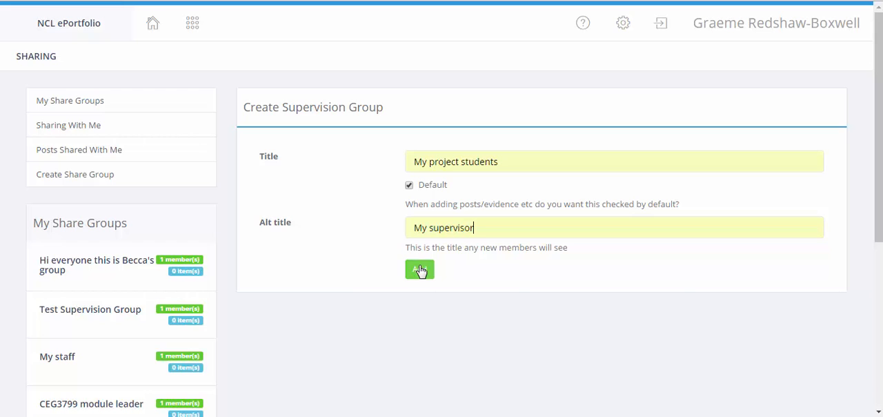
left_click(420, 269)
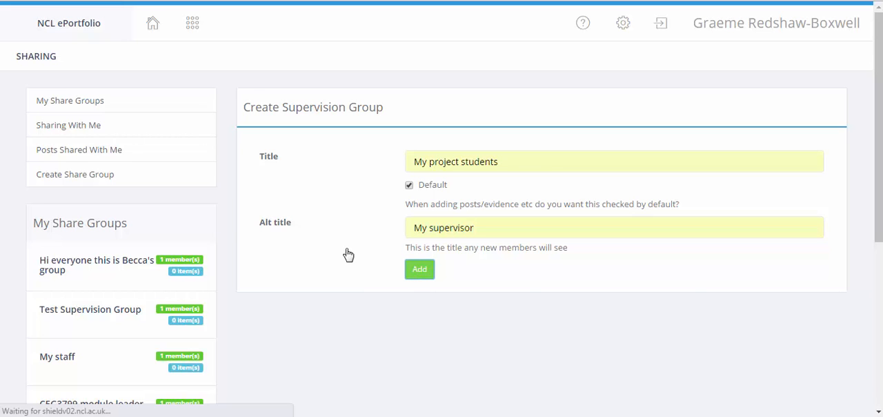
Step: Open the Manage members tab of the empty 'My project students' group
left_click(420, 269)
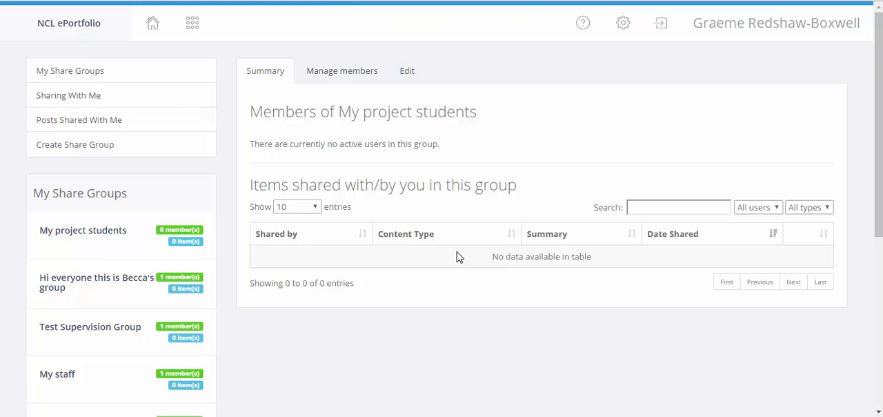
mouse_move(341, 70)
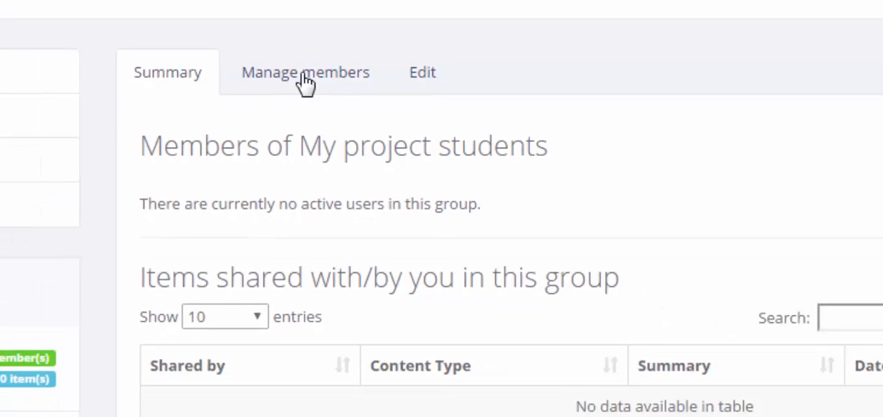
left_click(305, 71)
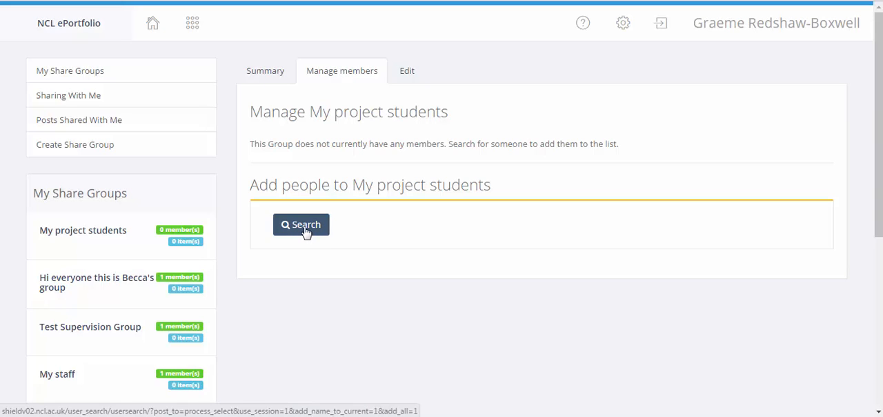
Step: Search module MKT1002 and add the five listed students to the group
left_click(301, 224)
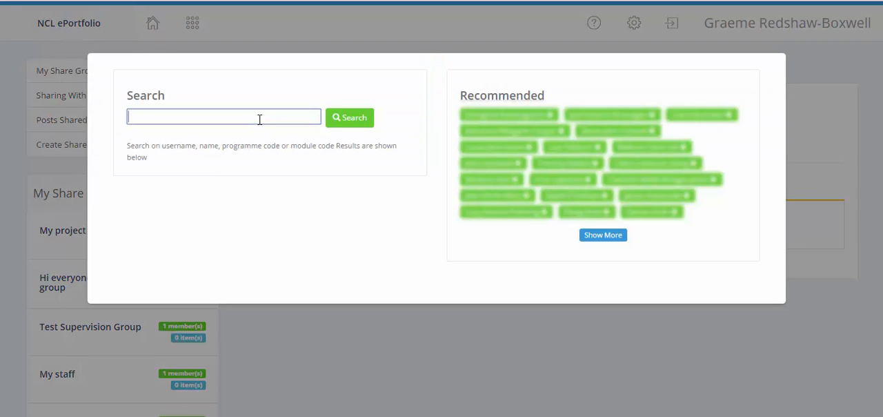
type("M")
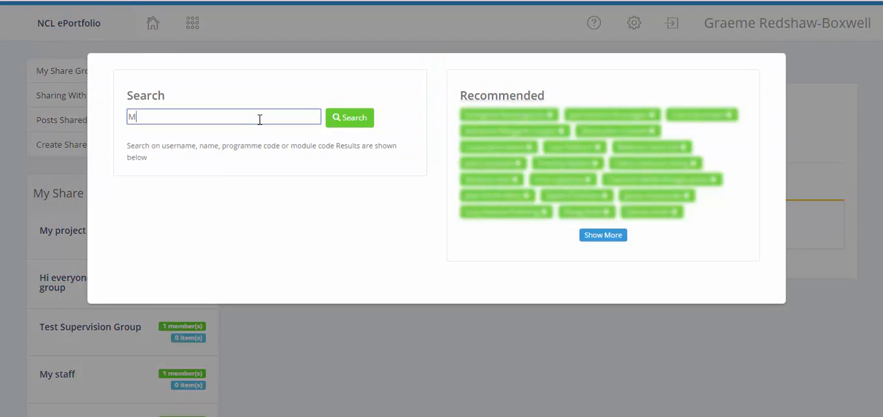
left_click(349, 118)
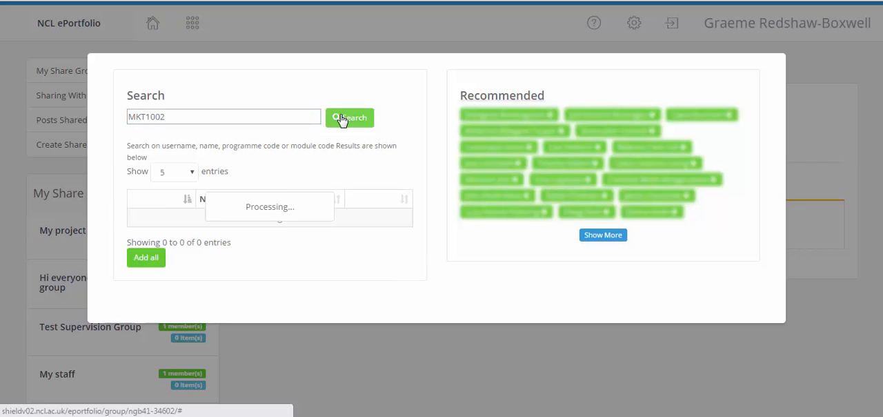
left_click(349, 117)
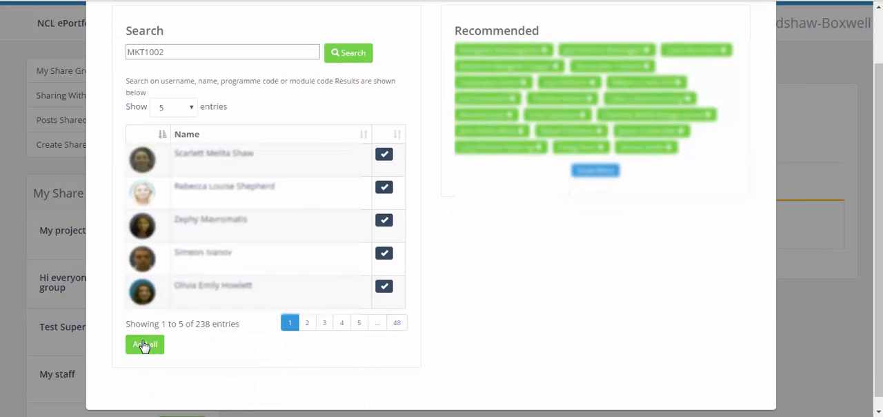
mouse_move(205, 327)
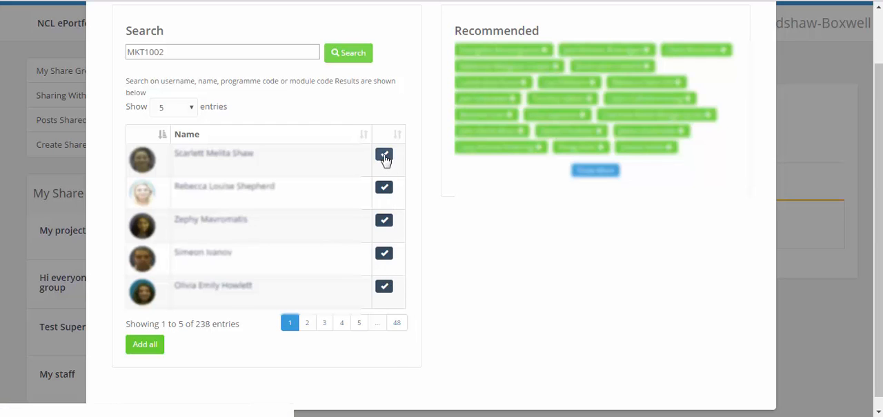
left_click(385, 154)
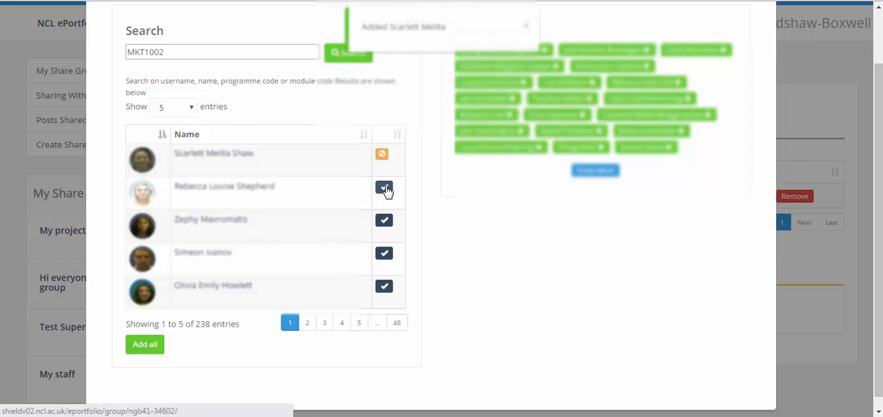
left_click(384, 189)
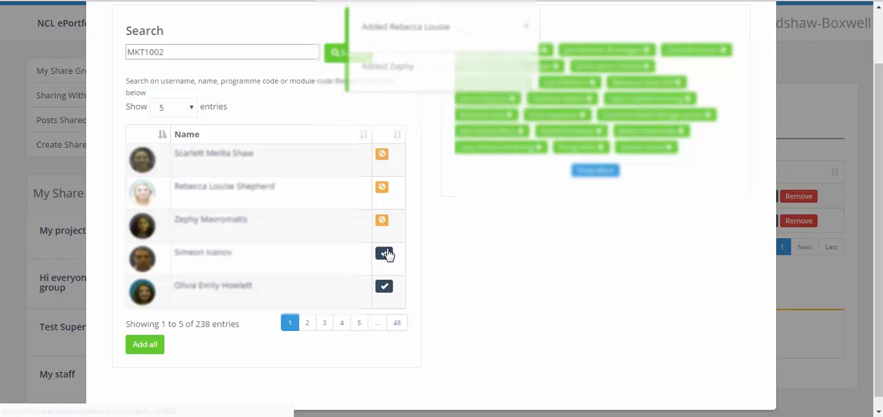
left_click(385, 254)
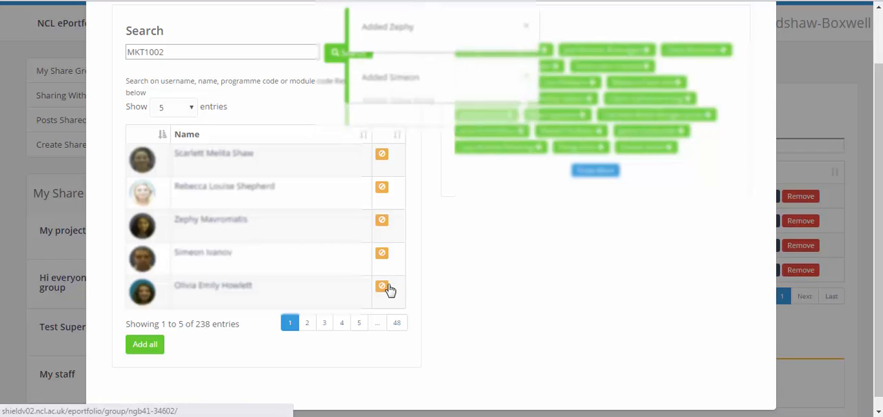
left_click(381, 286)
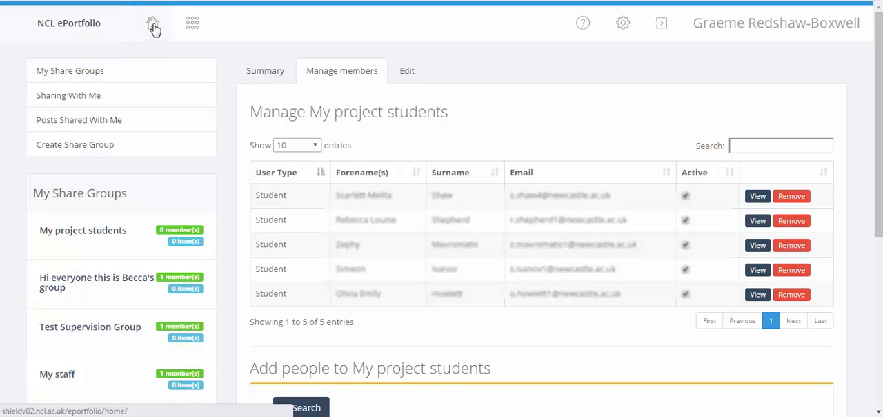
left_click(152, 23)
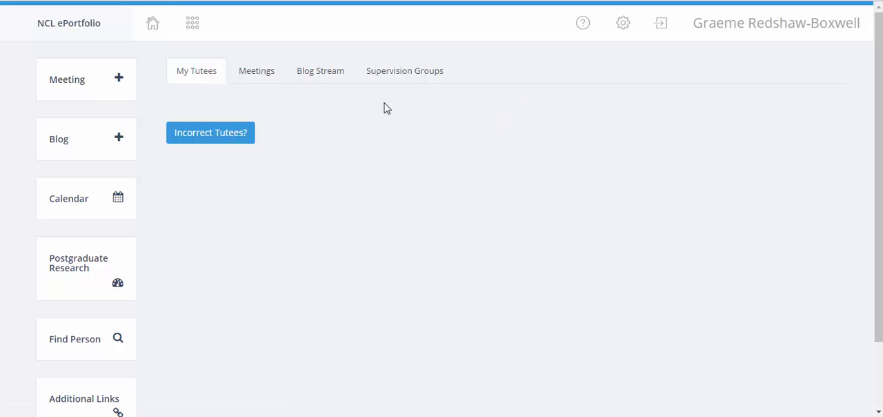
left_click(404, 71)
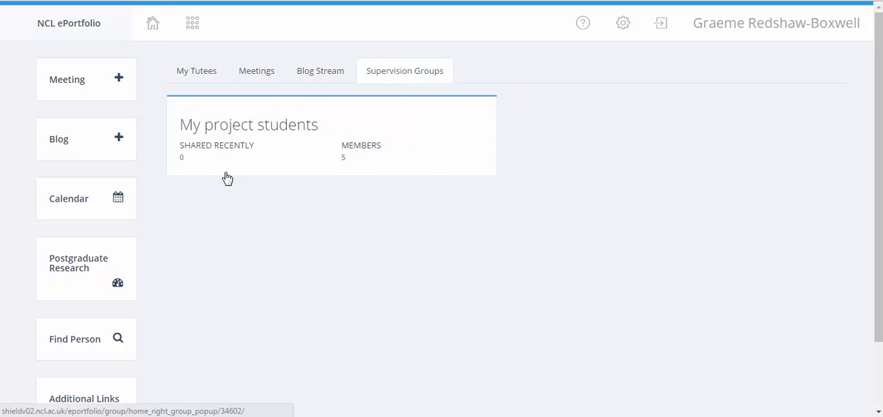
mouse_move(217, 148)
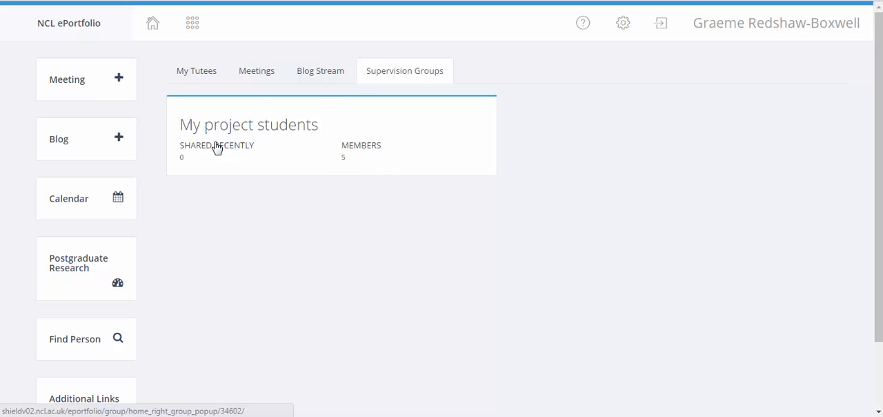
mouse_move(338, 156)
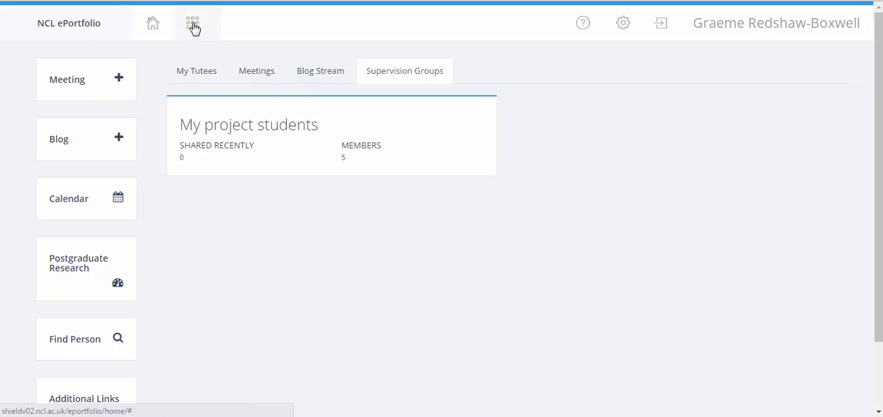
Step: Begin a new blog post from the blog stream
left_click(193, 23)
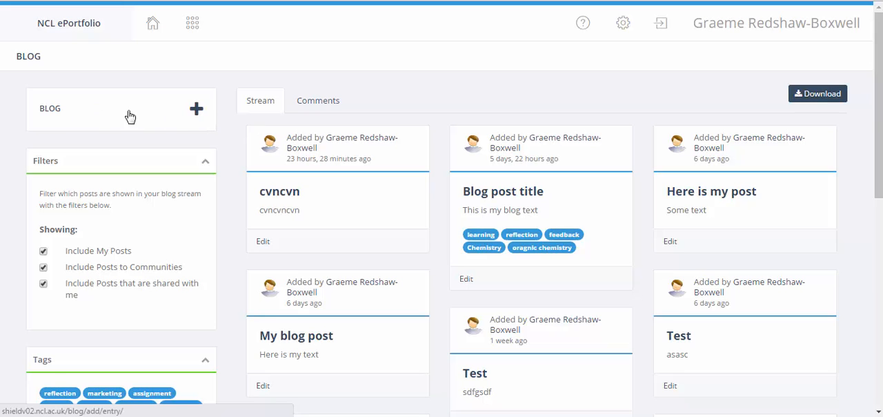
left_click(196, 108)
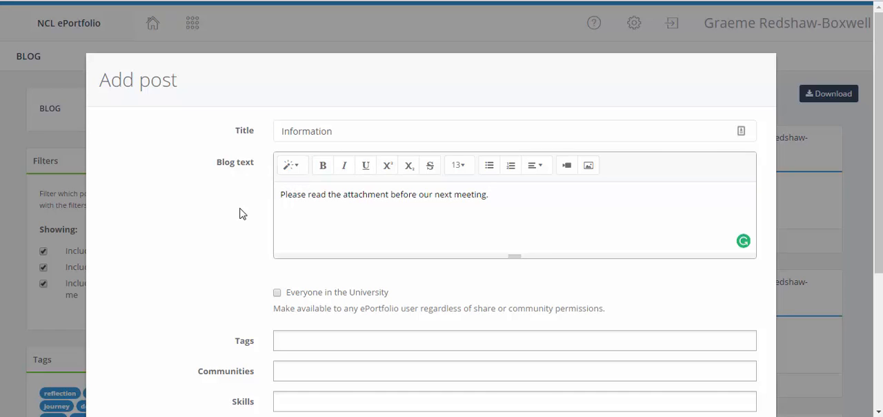
Step: Tick 'My project students' under Sharing and attach HOS_DELT_SManager.xlsx
scroll("down", 3)
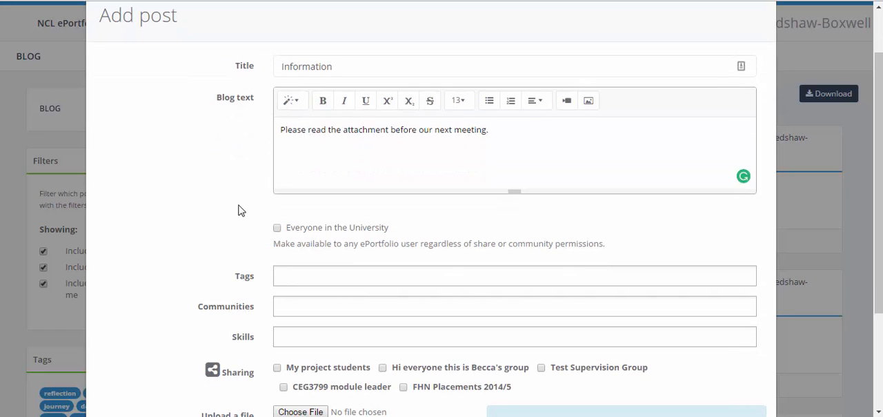
scroll("down", 3)
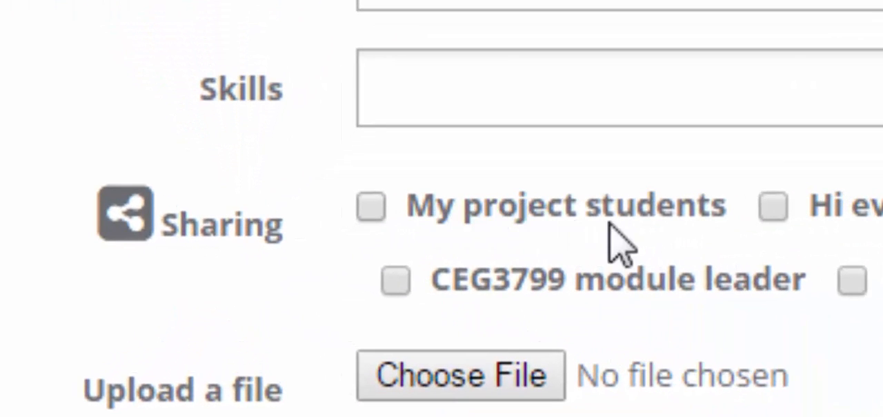
mouse_move(680, 234)
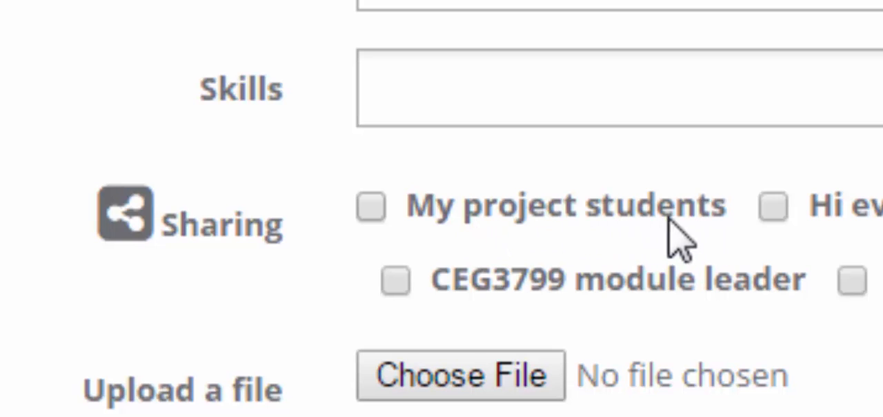
mouse_move(414, 228)
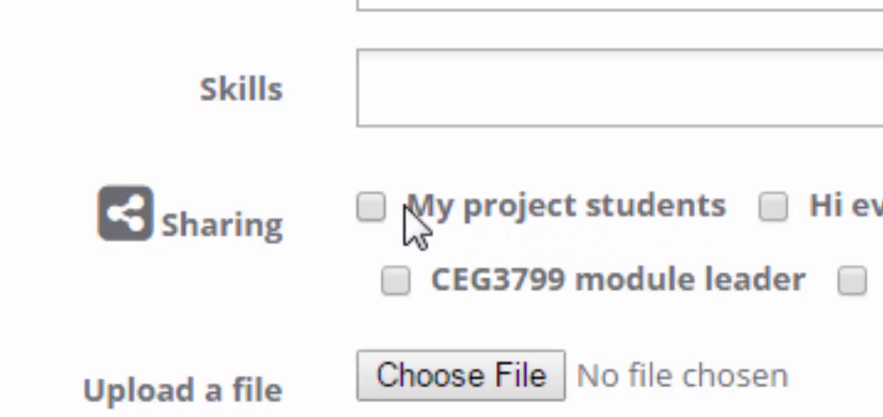
left_click(370, 207)
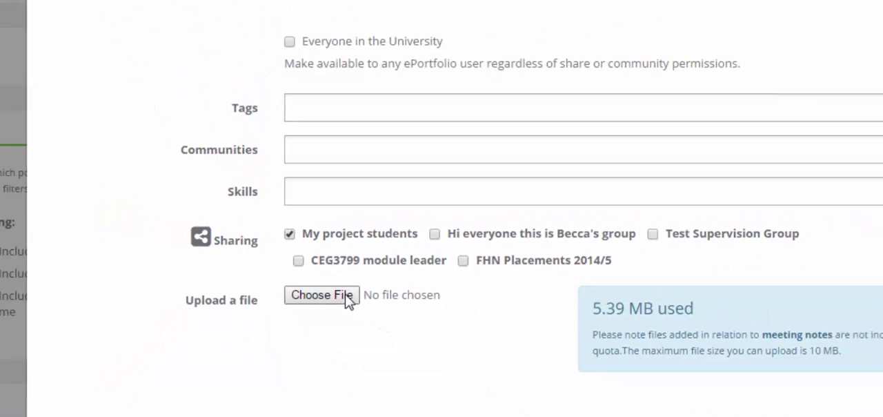
left_click(322, 295)
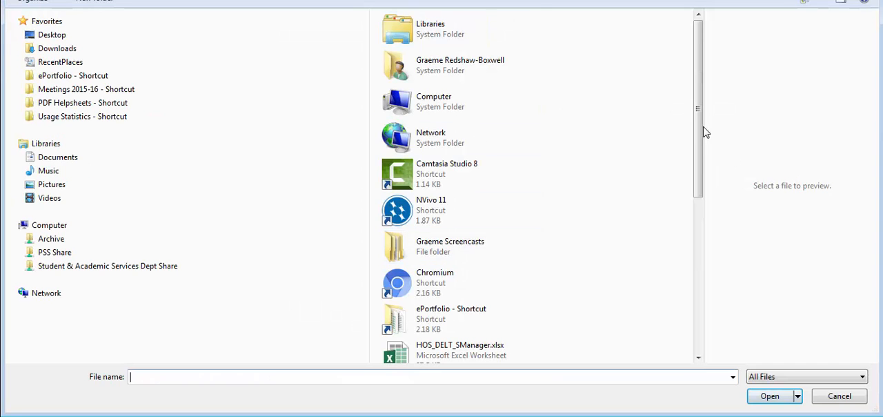
left_click(770, 395)
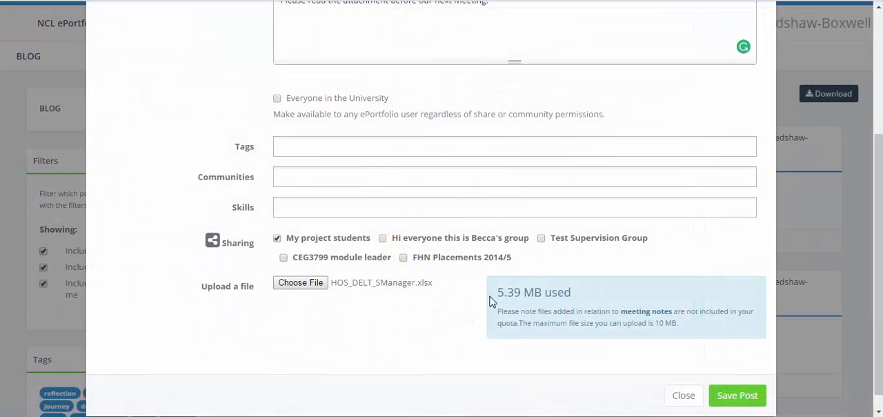
mouse_move(737, 395)
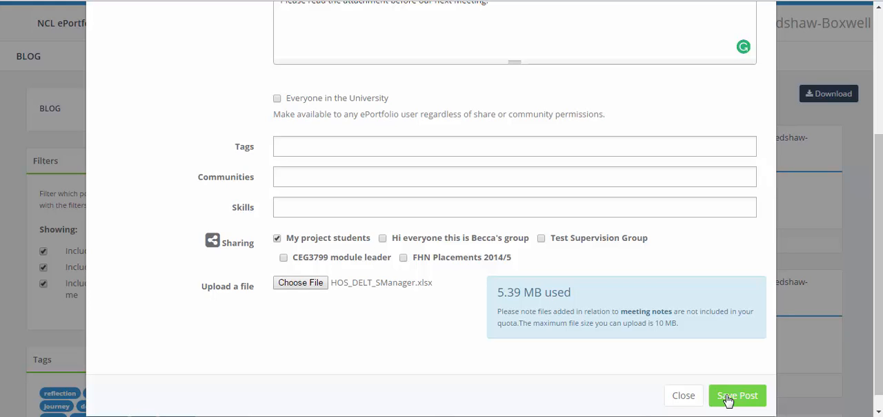
mouse_move(734, 384)
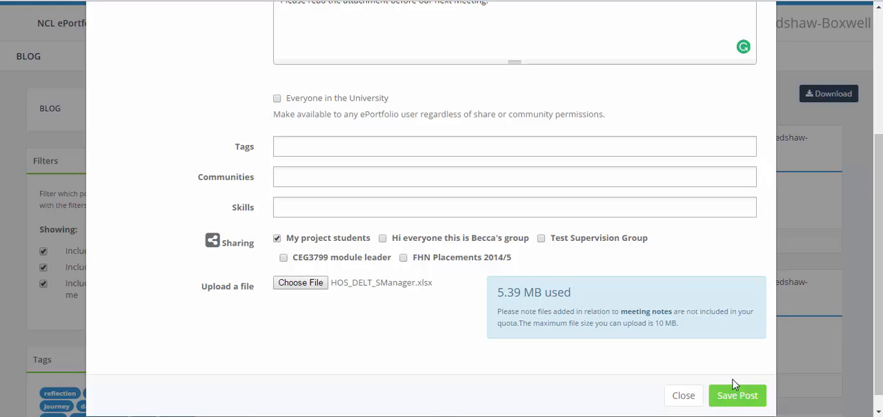
Step: Save the 'Information' post and review it with its HOS_DELT_SManager.xlsx attachment
left_click(736, 395)
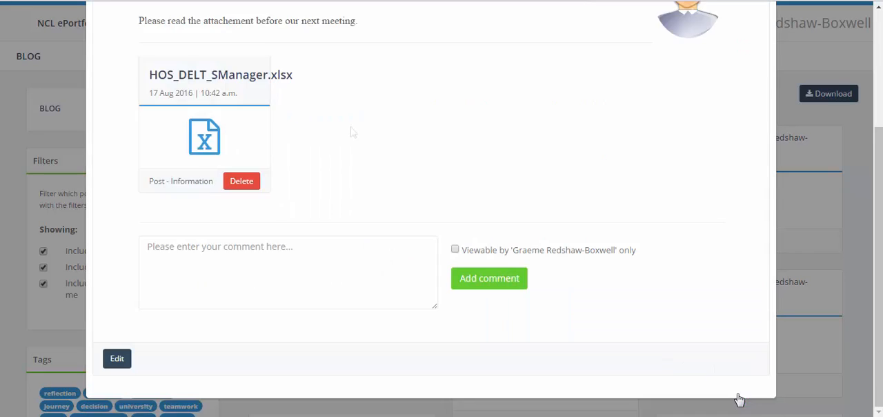
scroll("up", 3)
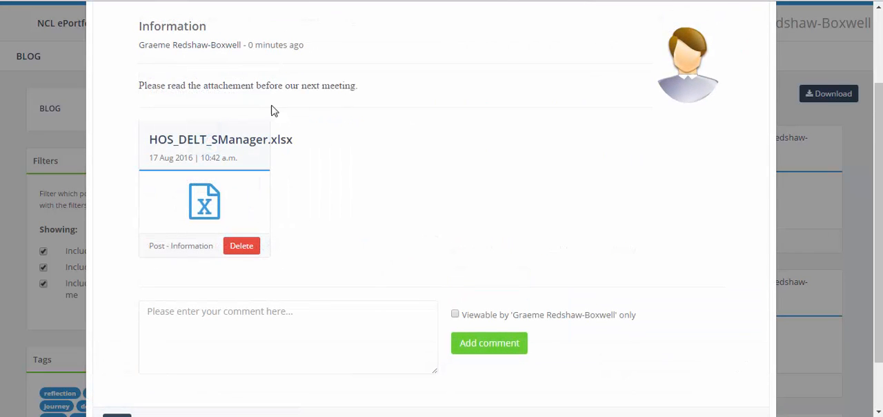
mouse_move(382, 106)
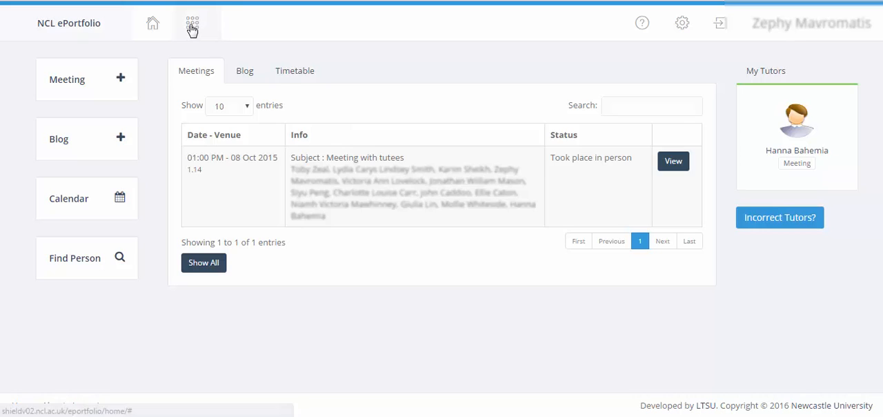
mouse_move(202, 203)
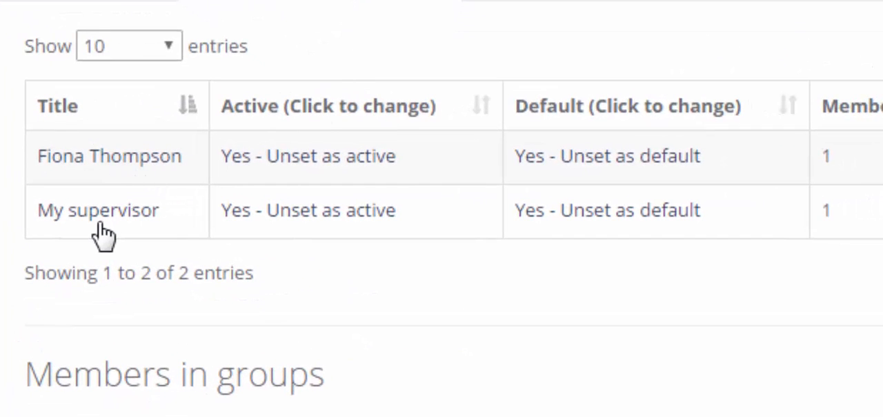
mouse_move(203, 248)
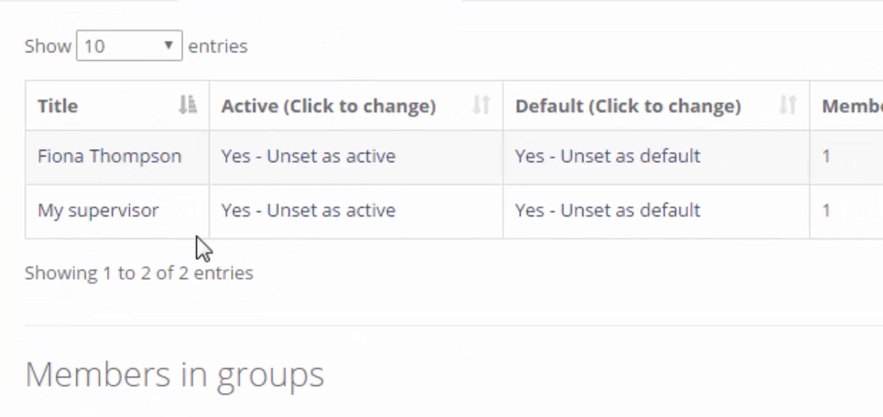
mouse_move(74, 214)
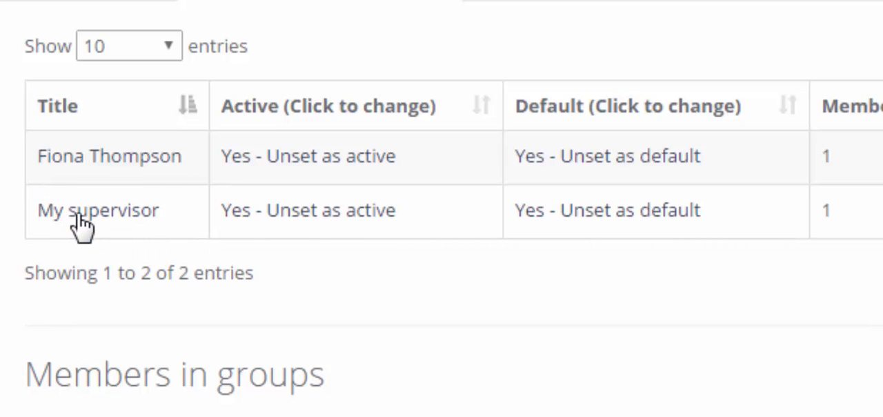
mouse_move(114, 211)
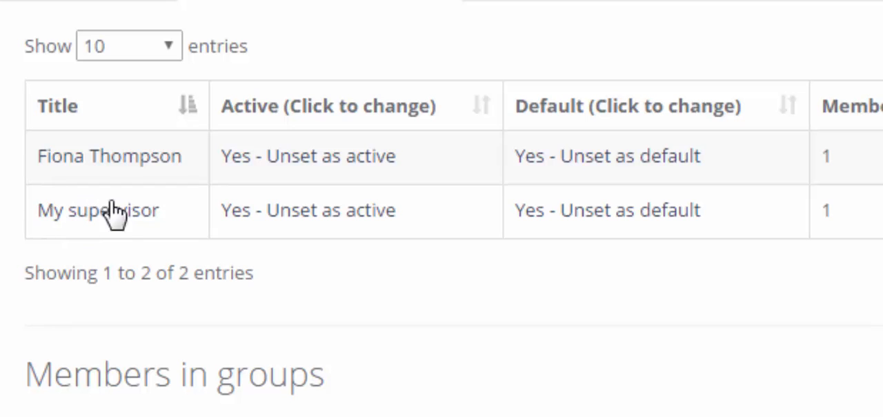
Step: Open the 'My supervisor' group and view the shared 'Information' post
left_click(98, 210)
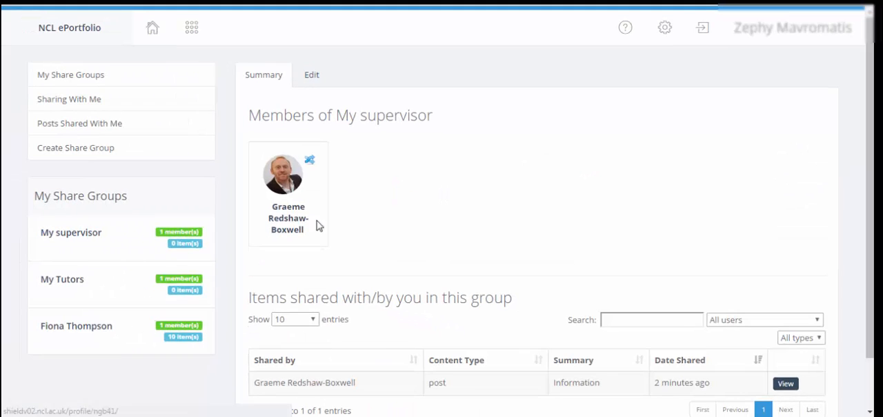
scroll("down", 3)
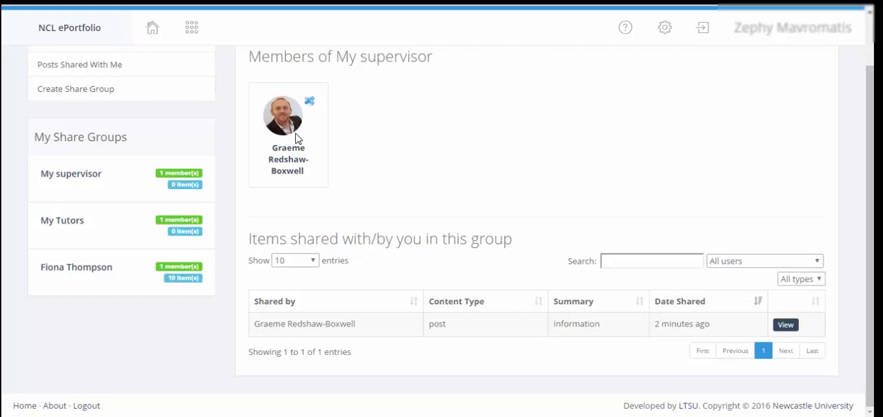
mouse_move(396, 233)
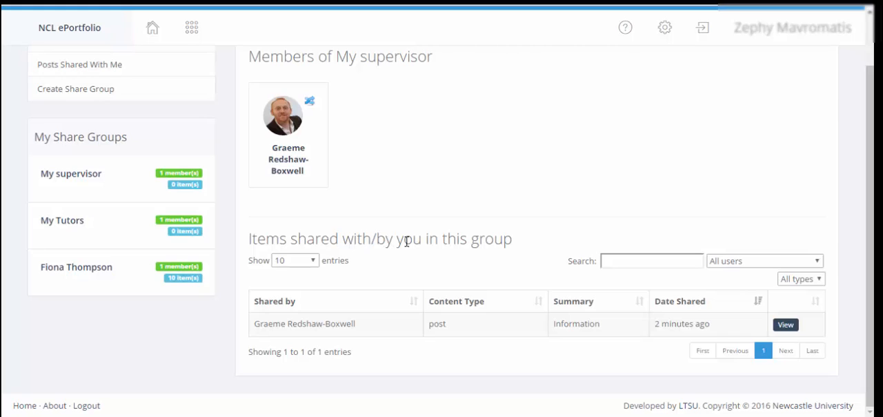
mouse_move(269, 318)
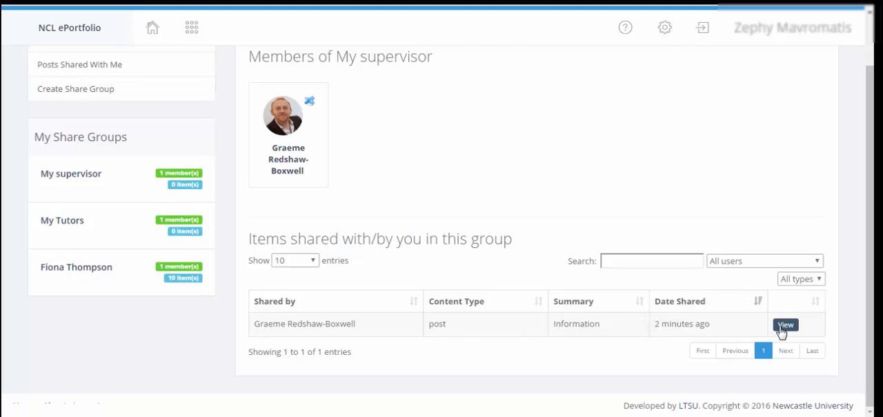
left_click(785, 324)
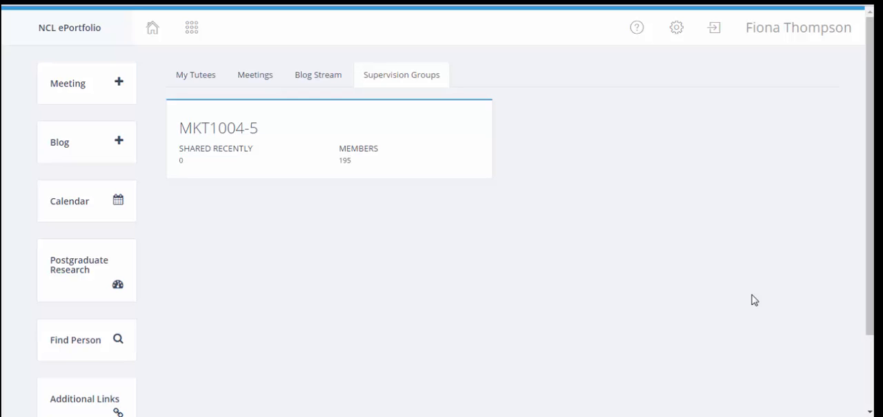
mouse_move(294, 125)
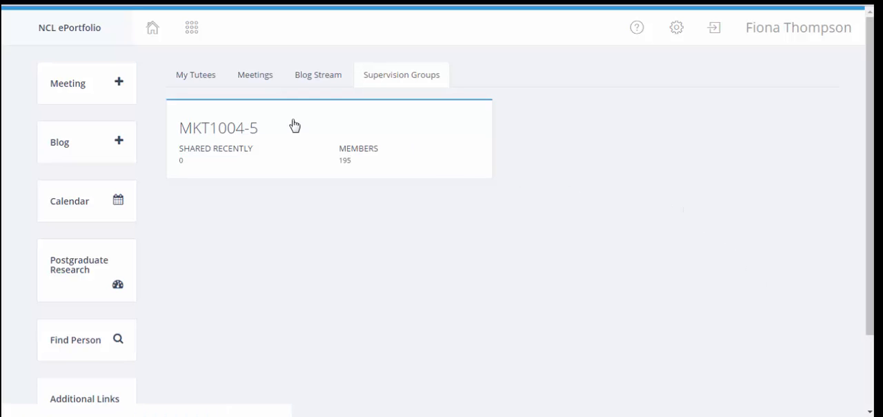
mouse_move(193, 140)
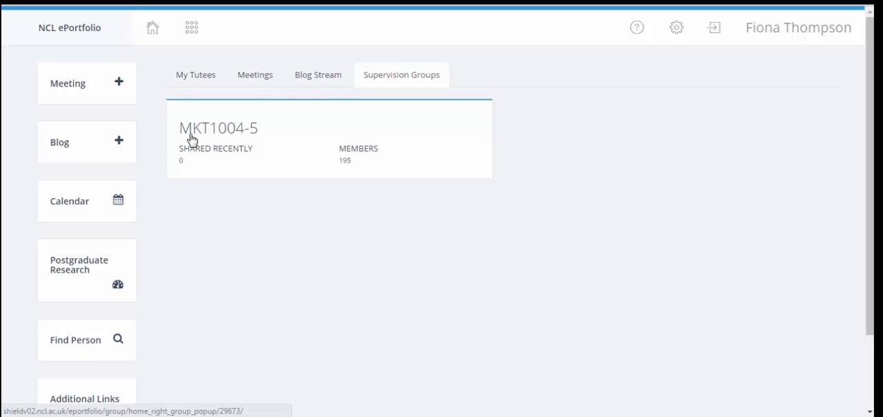
mouse_move(409, 161)
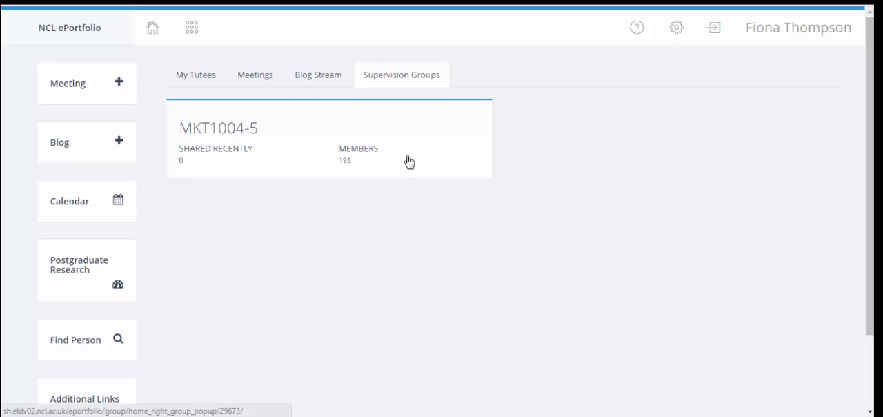
mouse_move(357, 170)
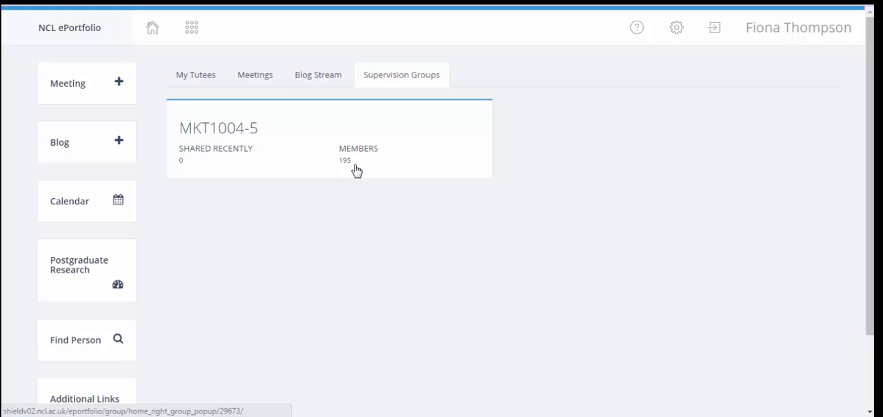
mouse_move(294, 152)
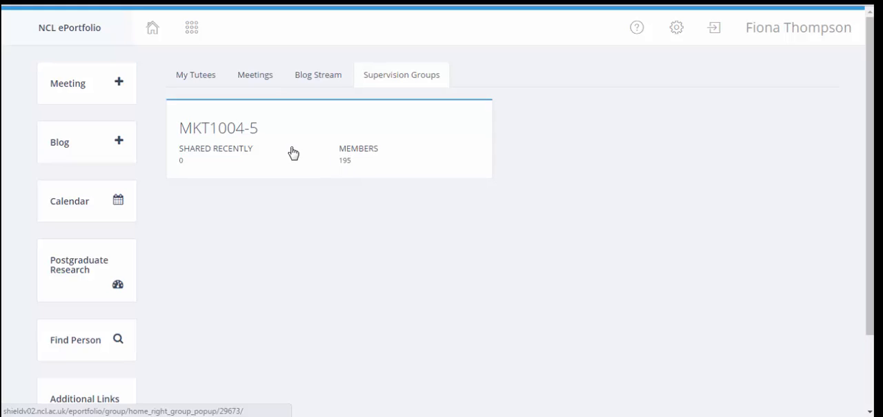
Step: Open the MKT1004-5 card's summary showing 195 active members
left_click(293, 138)
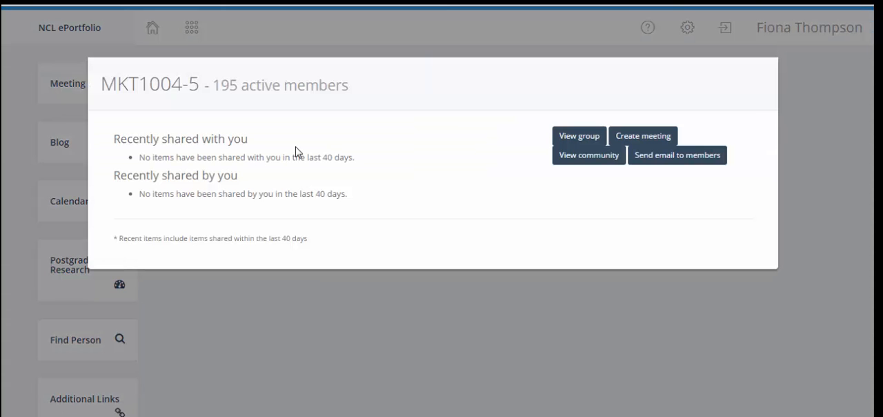
mouse_move(580, 136)
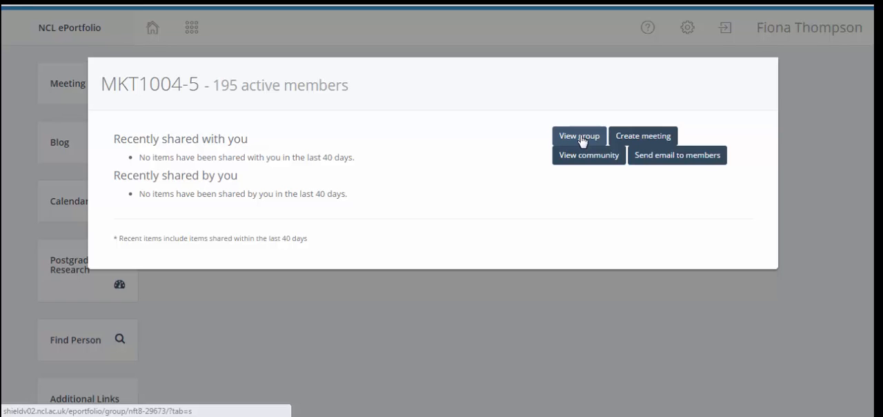
Step: View the MKT1004-5 group's member list and its 2,466 shared student posts
left_click(578, 135)
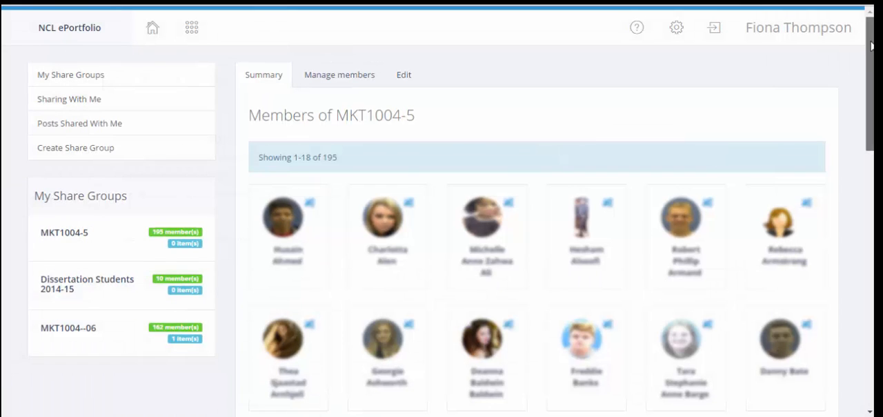
scroll("down", 3)
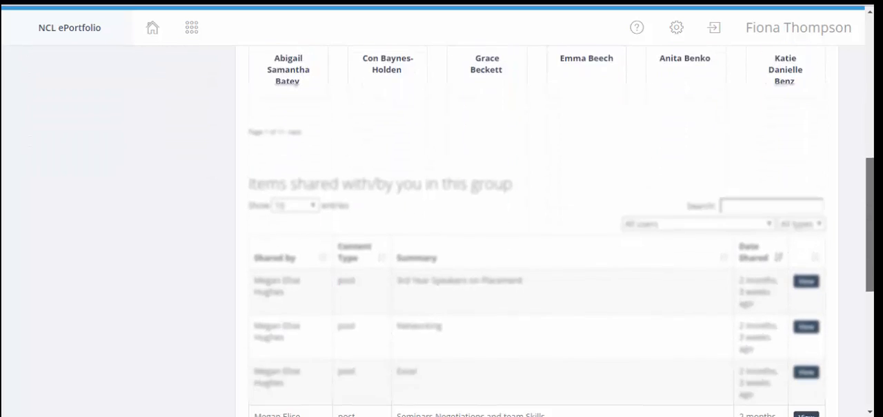
scroll("down", 3)
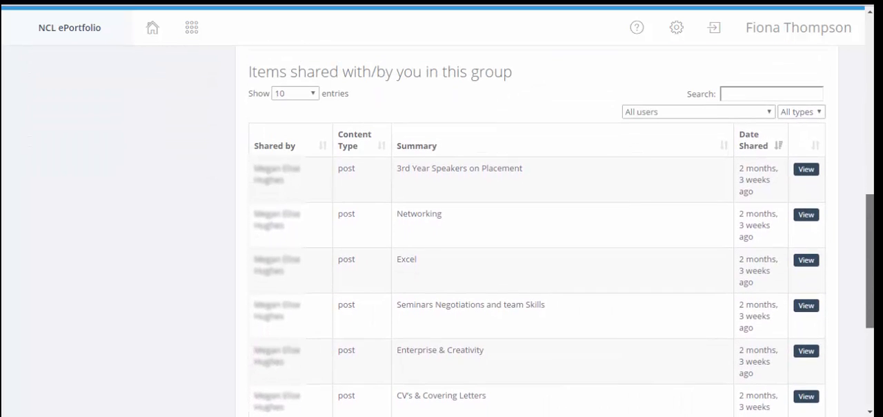
mouse_move(384, 99)
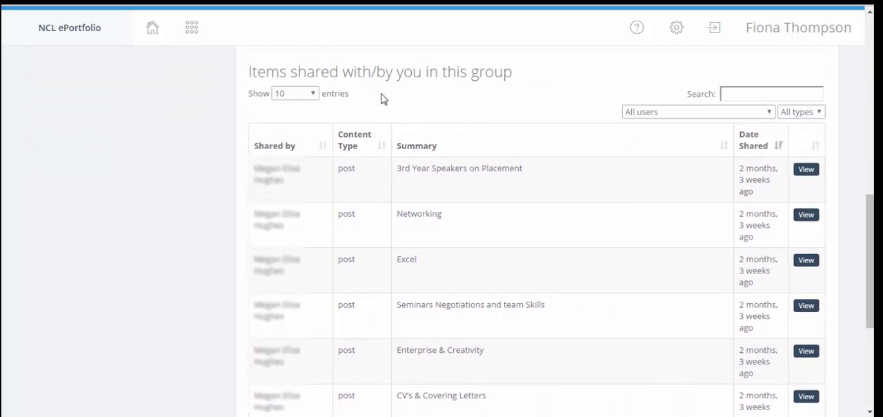
mouse_move(293, 164)
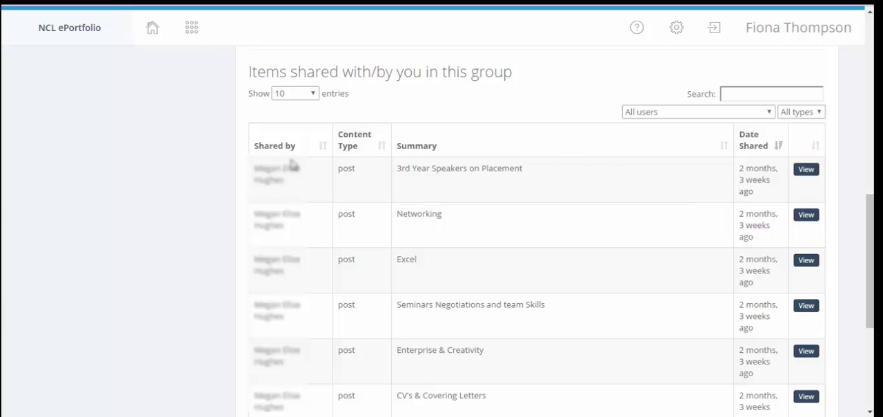
scroll("down", 3)
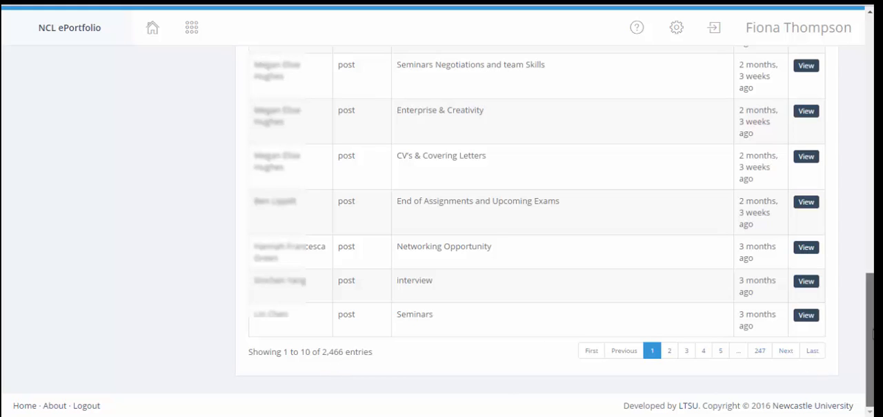
mouse_move(760, 350)
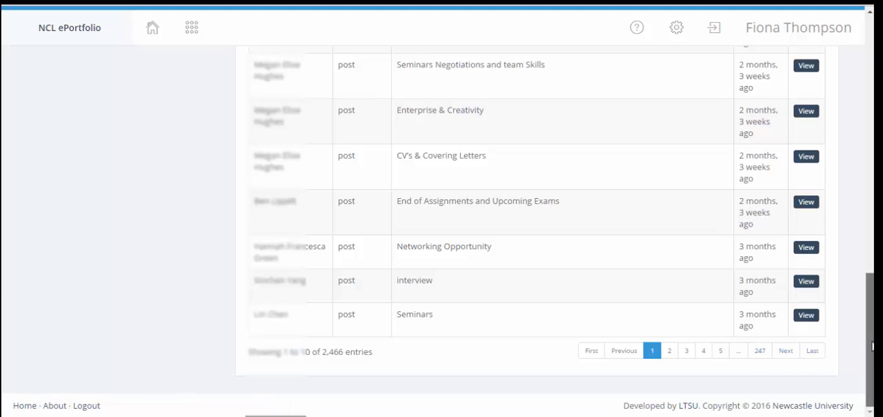
scroll("up", 3)
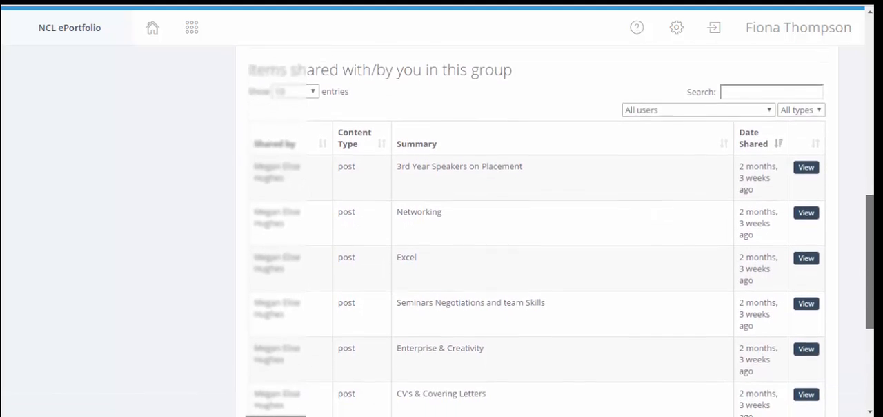
Step: Filter the MKT1004-5 shared items to one student's Semester 2 blog posts
scroll("down", 3)
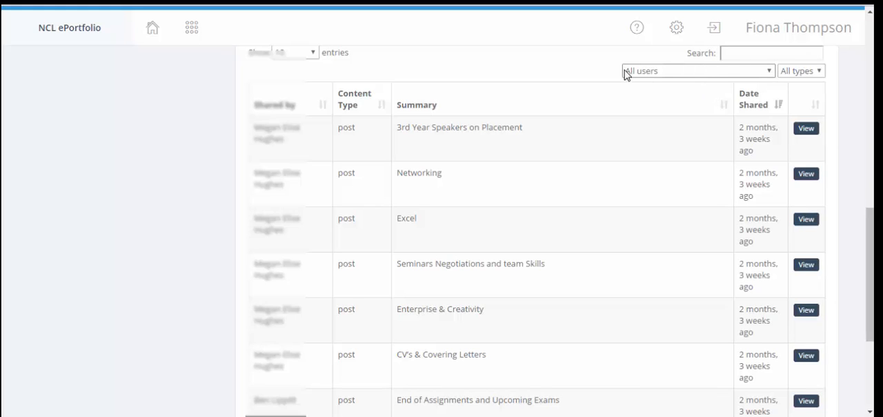
mouse_move(766, 76)
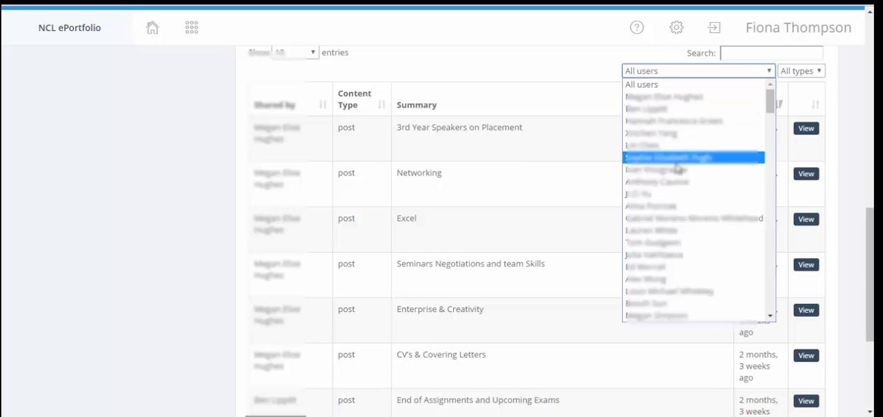
left_click(651, 230)
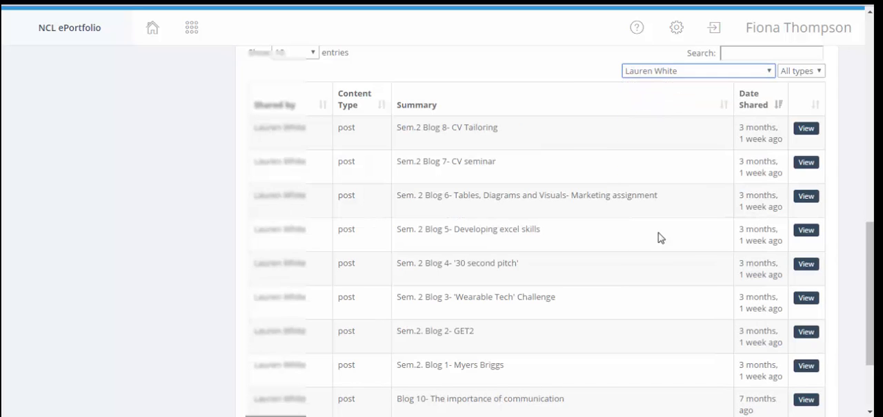
mouse_move(486, 148)
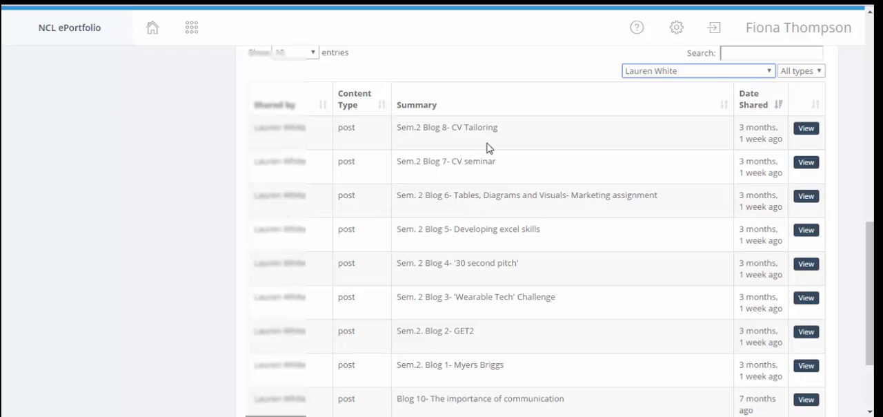
scroll("down", 3)
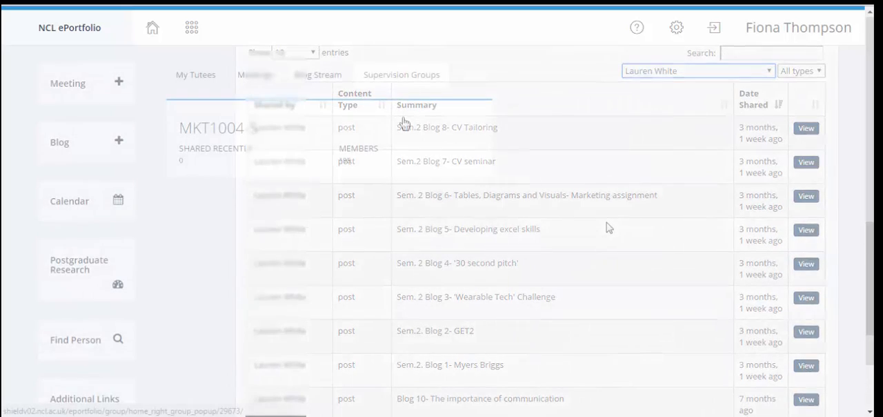
Step: Reopen the MKT1004-5 summary (195 members) from the home page's Supervision Groups
left_click(401, 74)
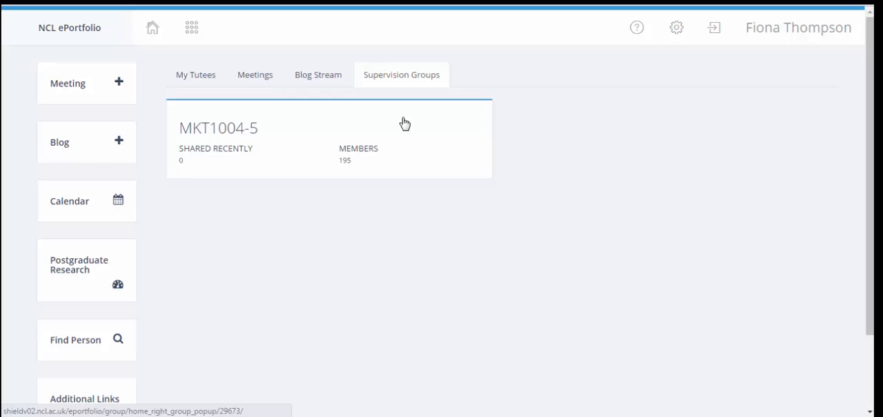
mouse_move(228, 135)
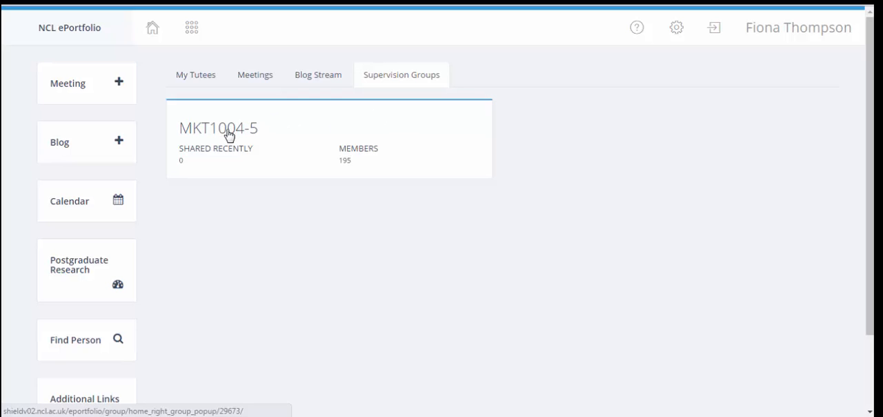
left_click(219, 128)
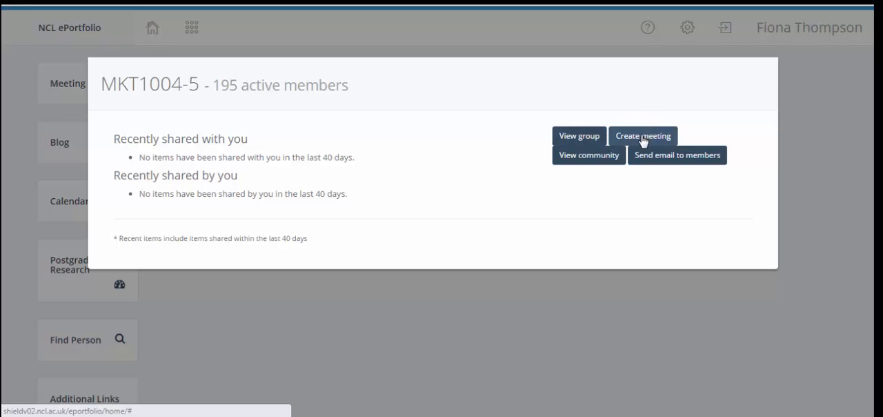
mouse_move(643, 138)
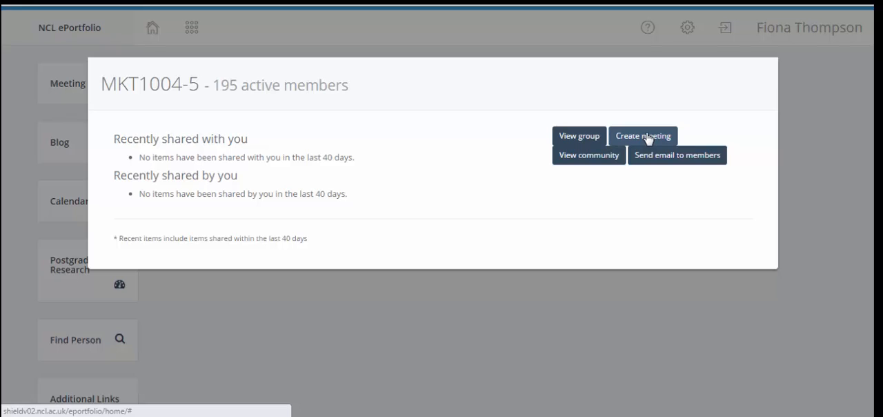
mouse_move(569, 240)
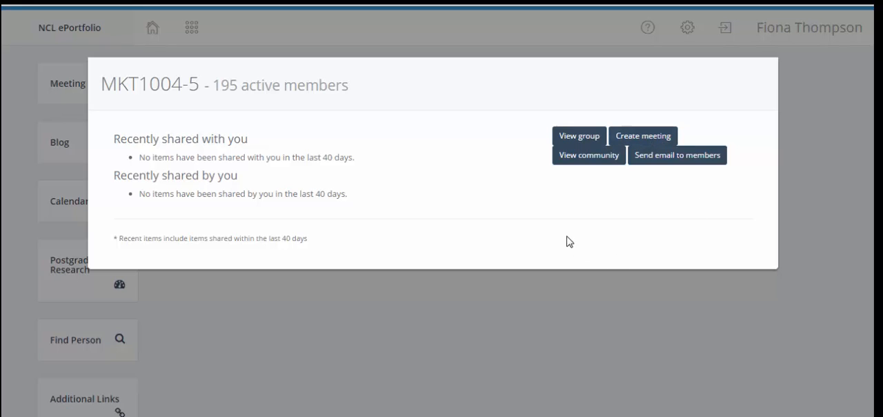
mouse_move(587, 155)
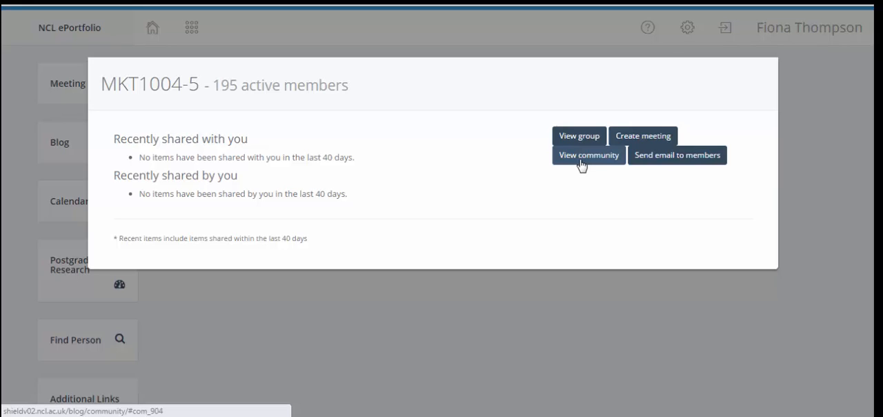
mouse_move(674, 212)
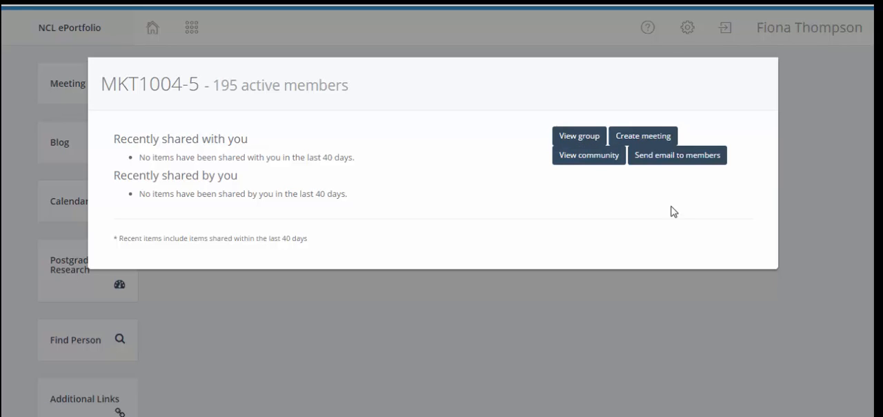
mouse_move(676, 155)
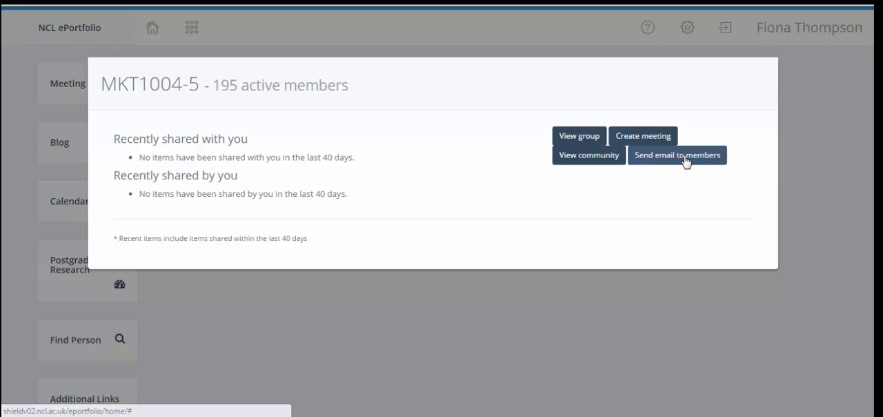
mouse_move(652, 302)
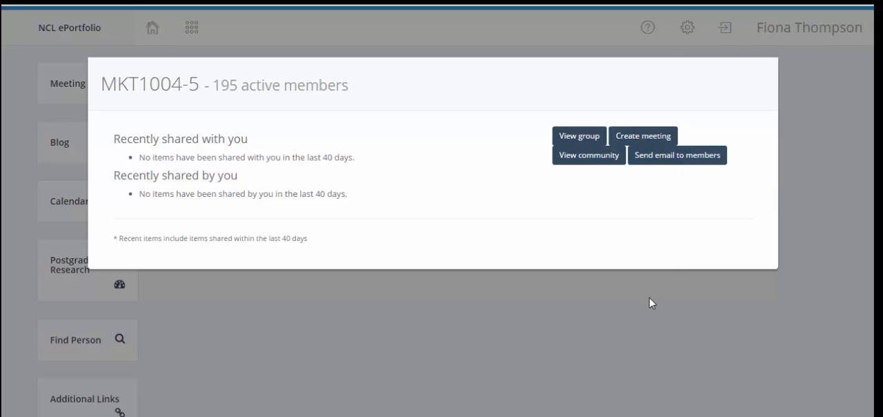